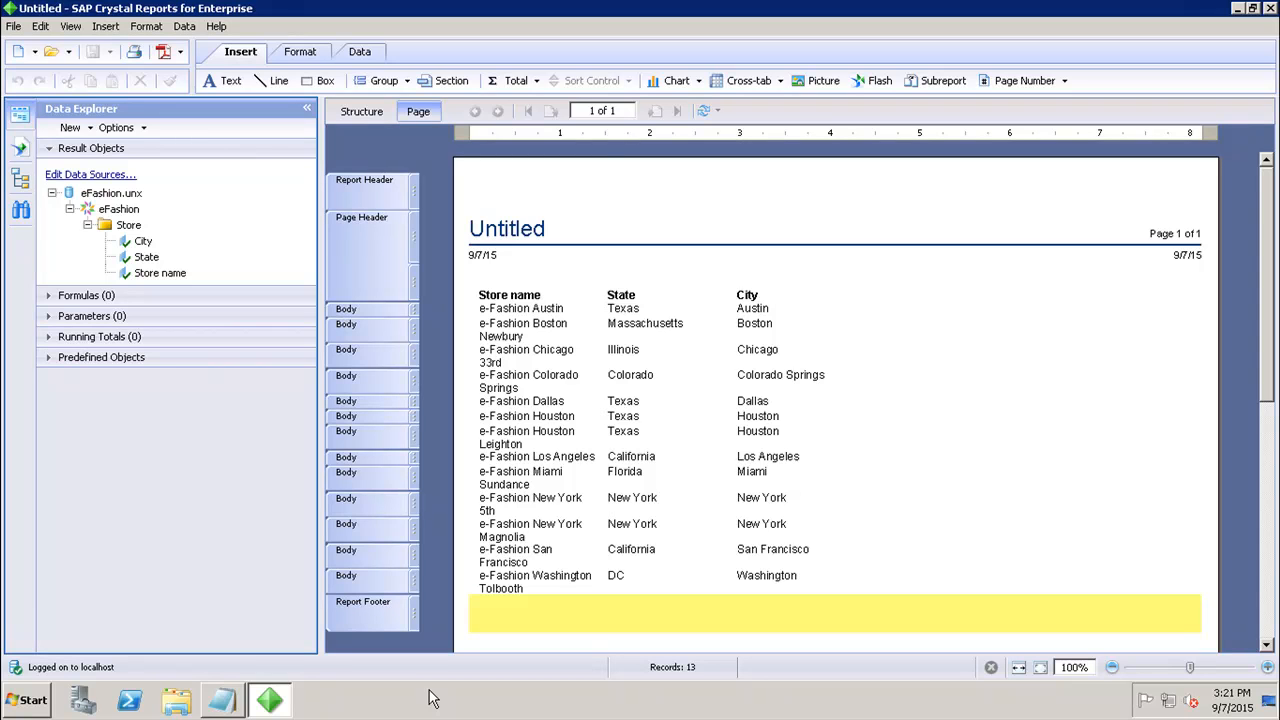
mouse_move(36, 236)
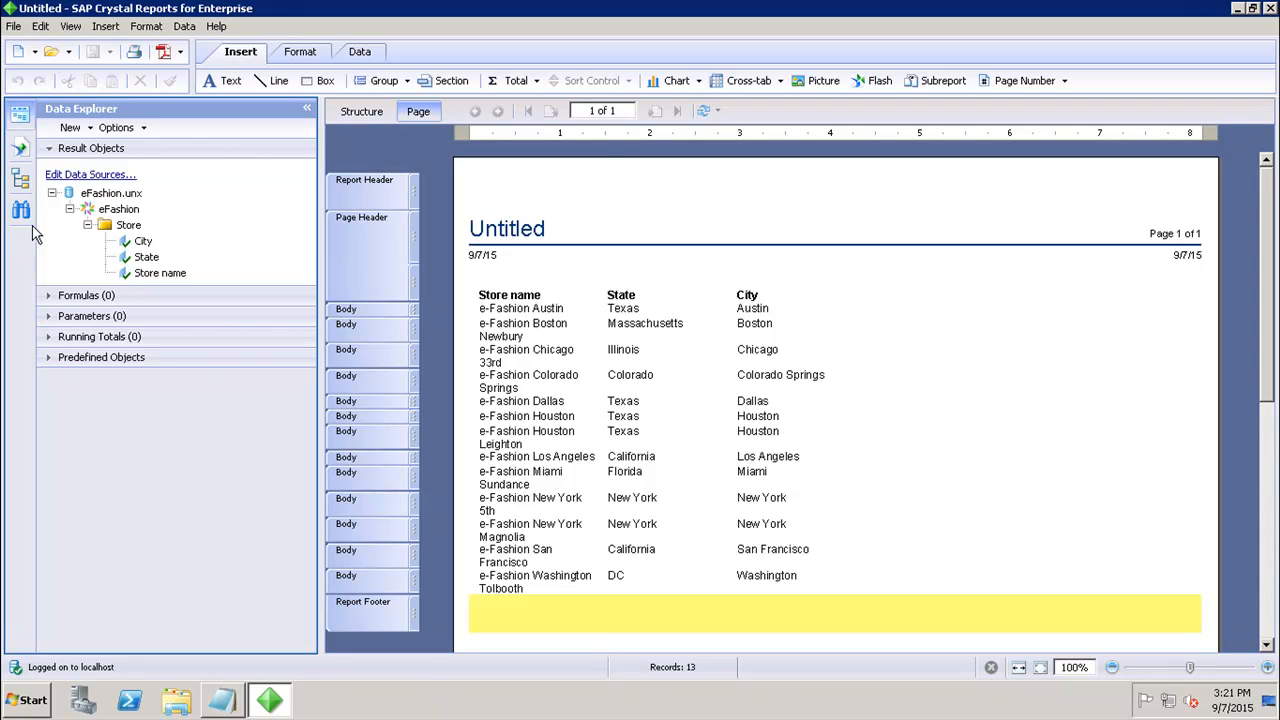
mouse_move(84, 184)
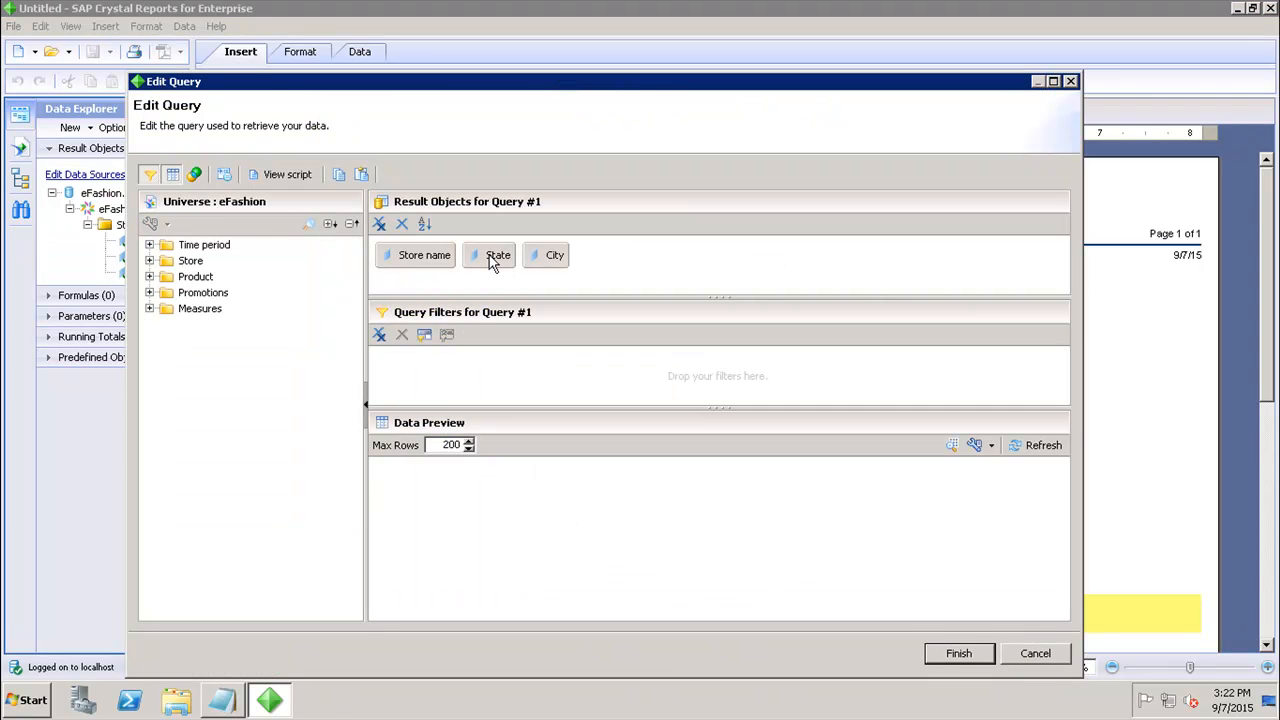
Add State to Query Filters with the In List condition and start choosing its value type
left_click_drag(498, 256, 464, 368)
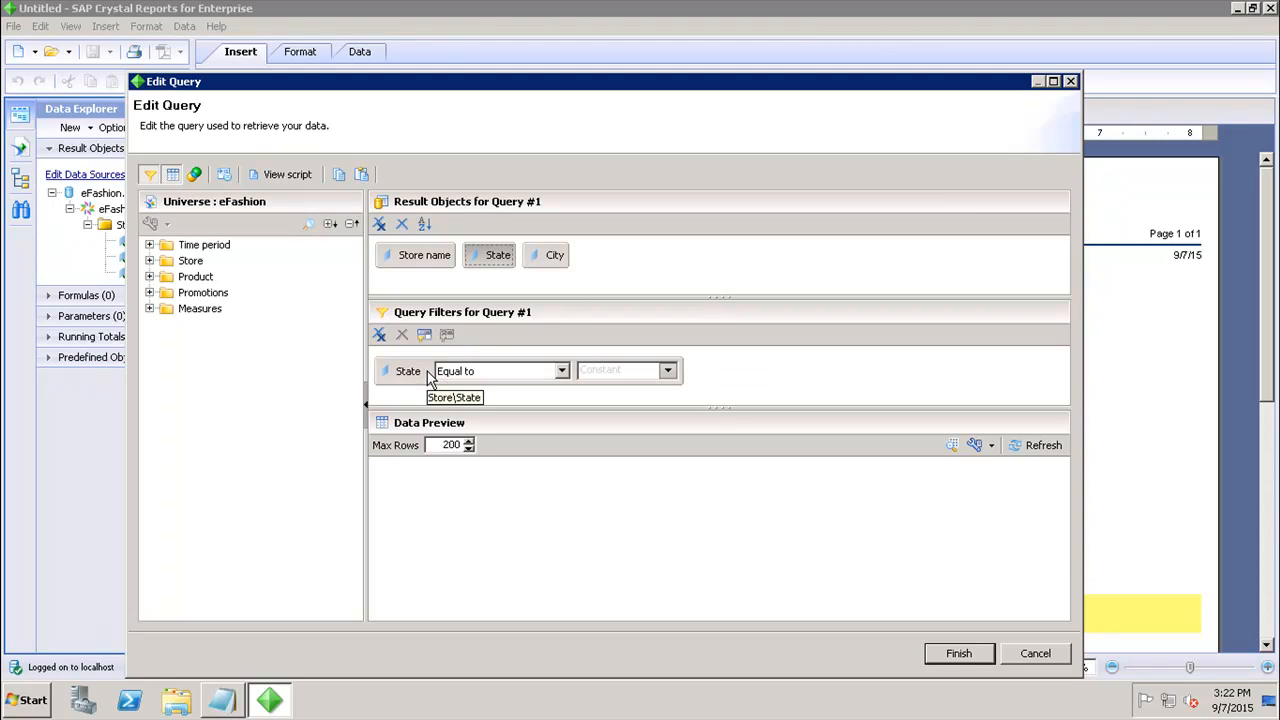
left_click(560, 370)
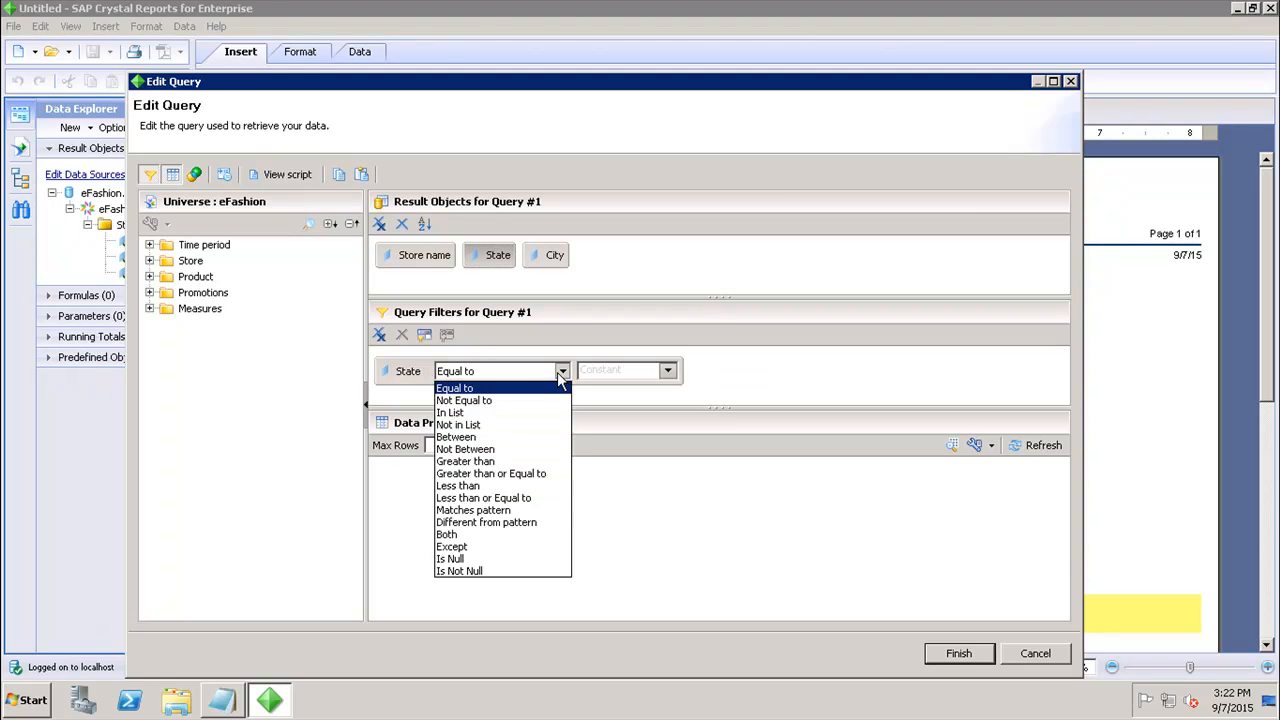
left_click(450, 412)
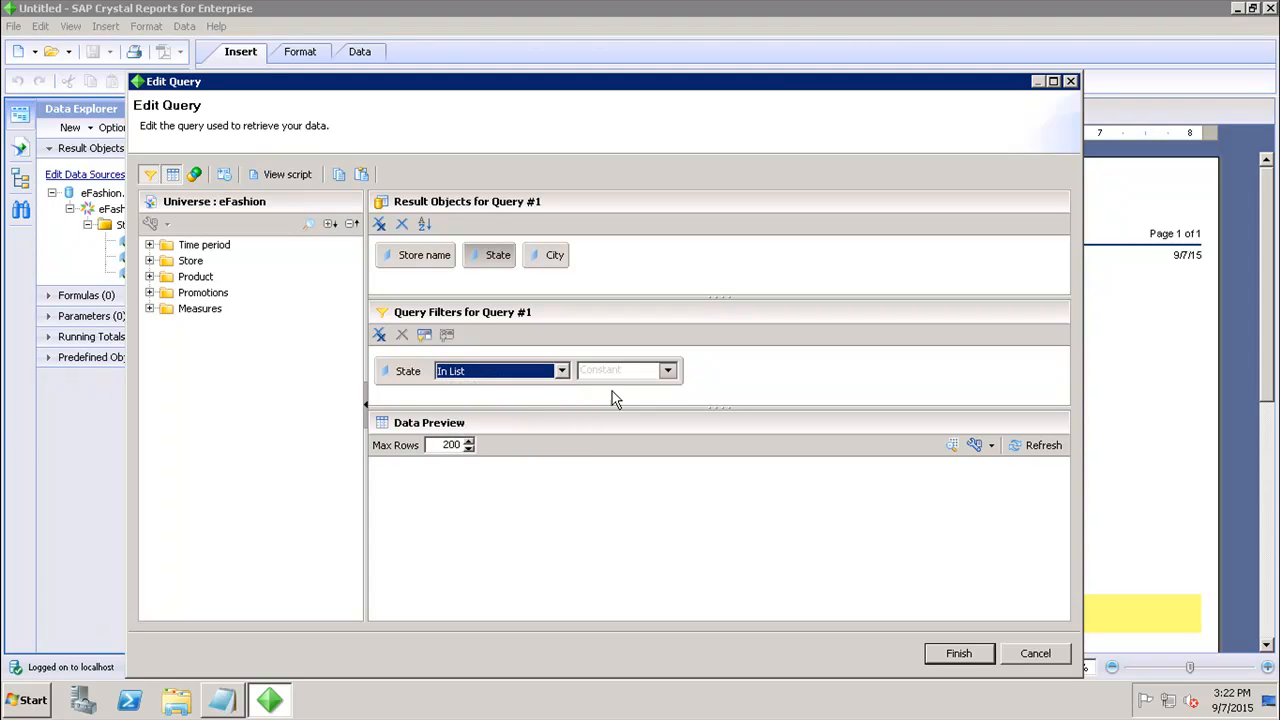
left_click(668, 370)
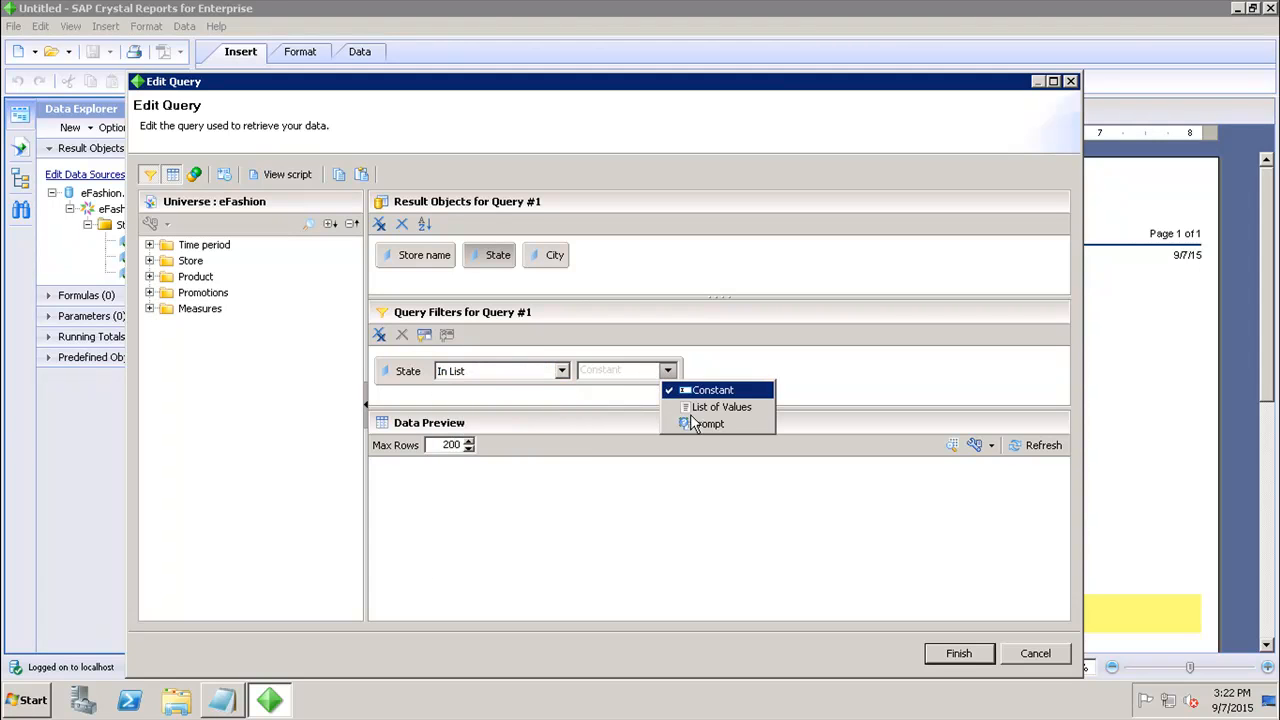
Set the State filter to Prompt with default prompt options and run the query
left_click(708, 424)
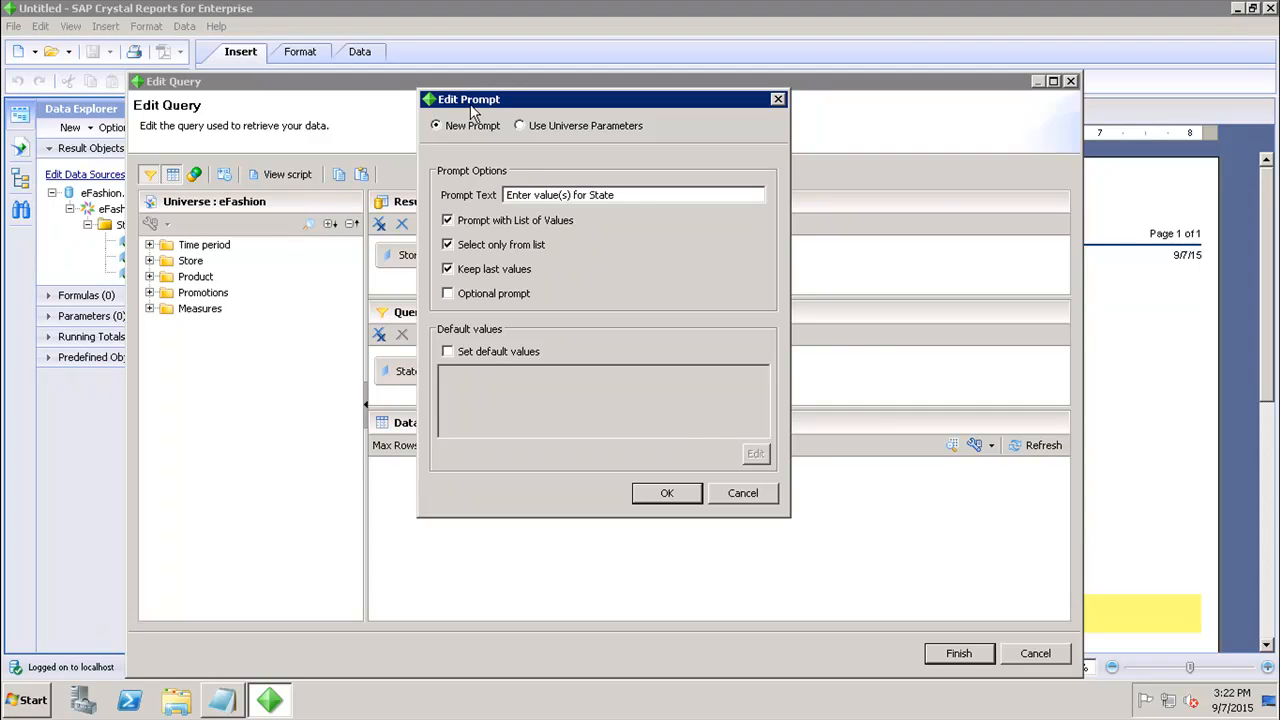
mouse_move(452, 198)
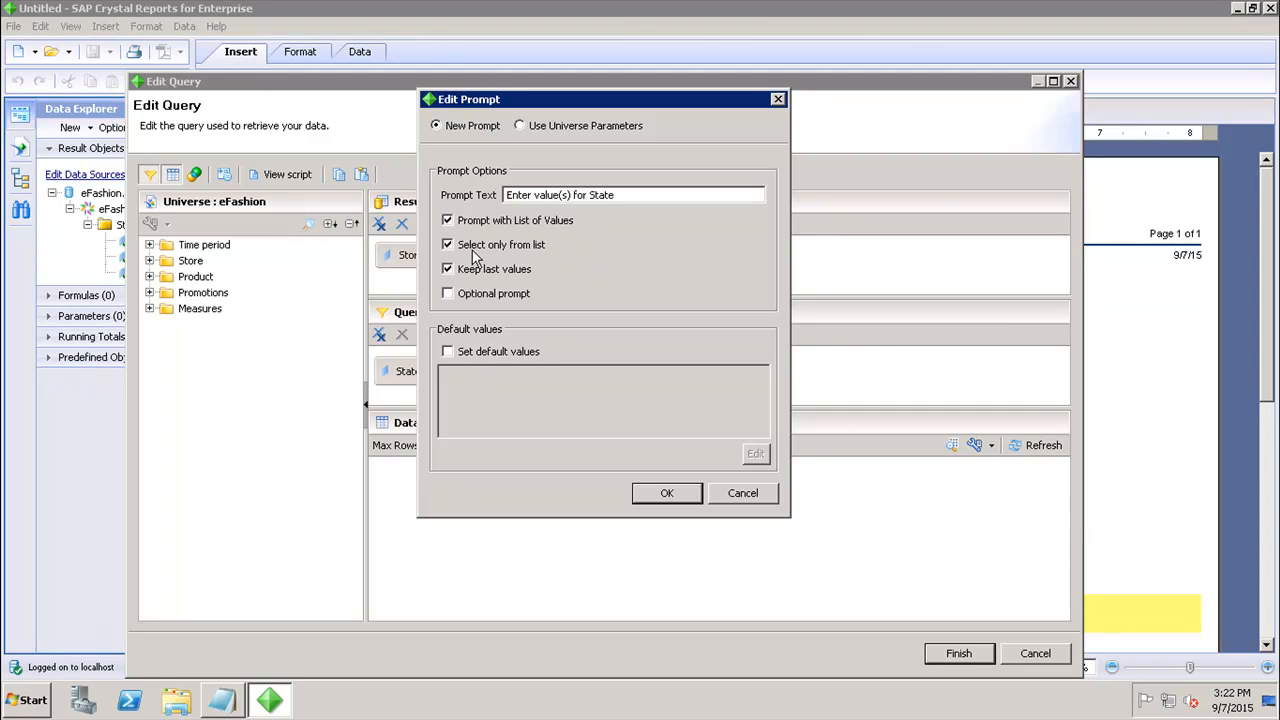
mouse_move(516, 264)
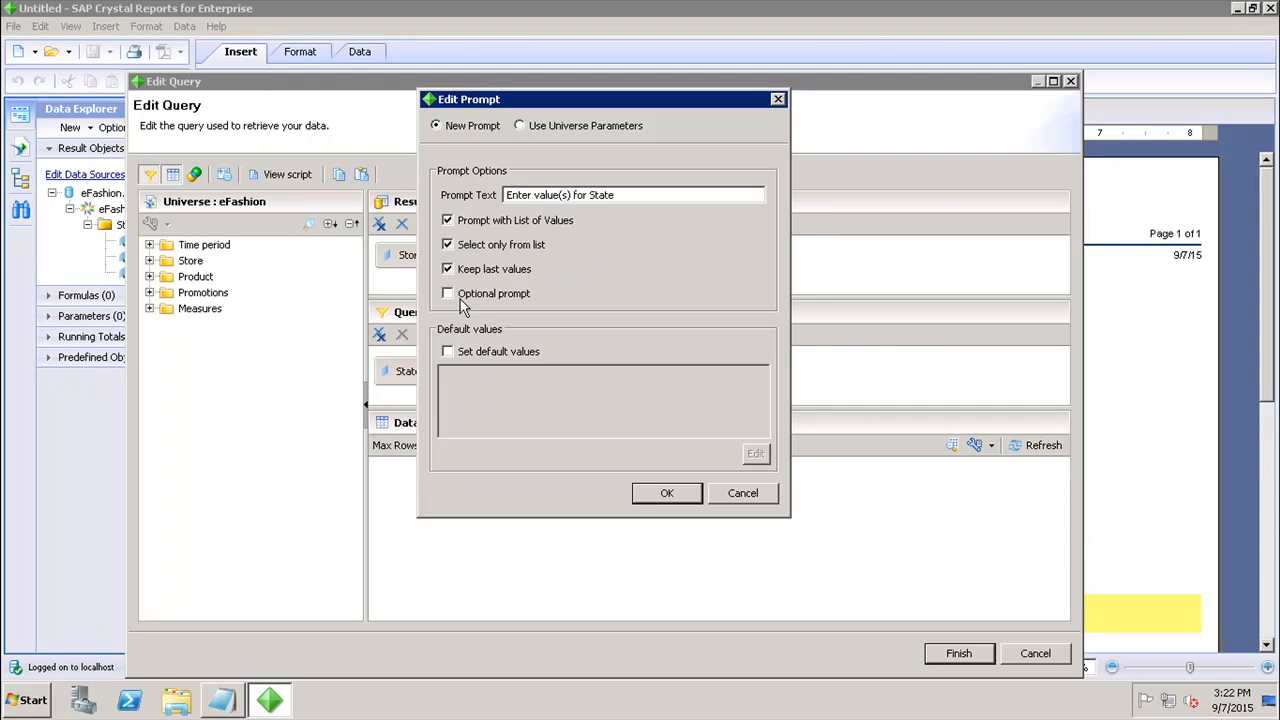
left_click(666, 492)
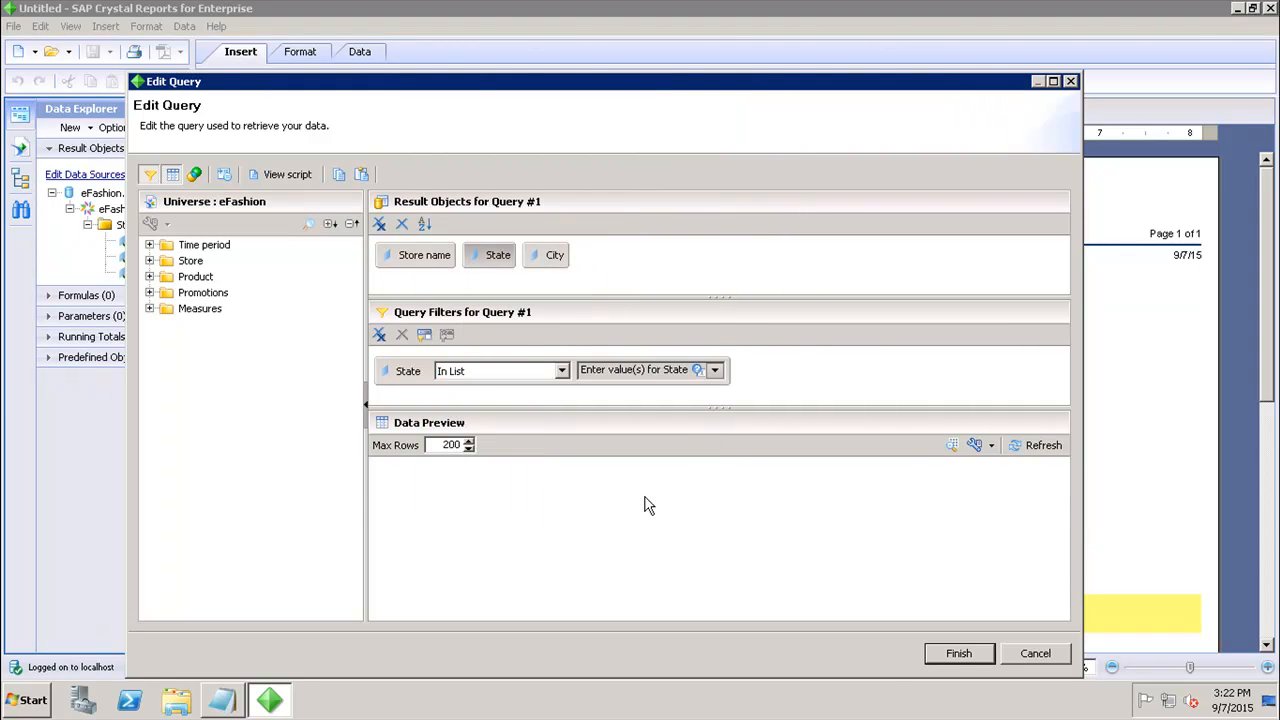
mouse_move(958, 652)
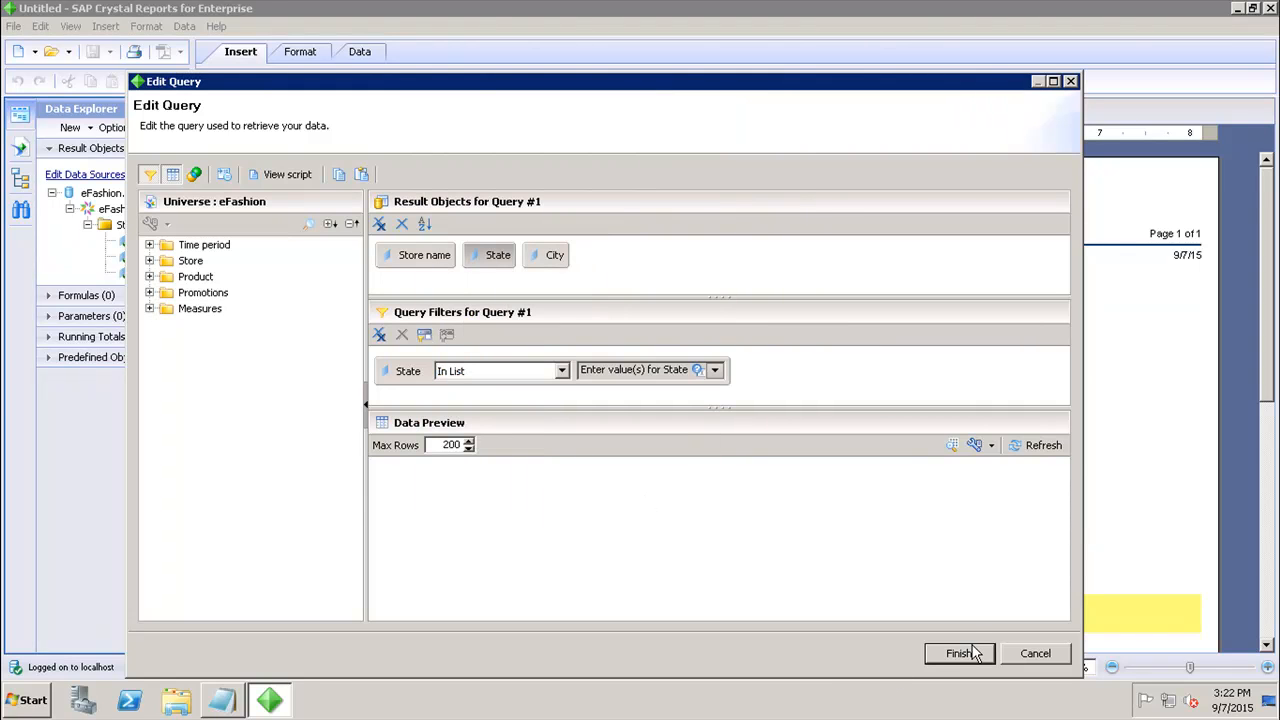
left_click(958, 652)
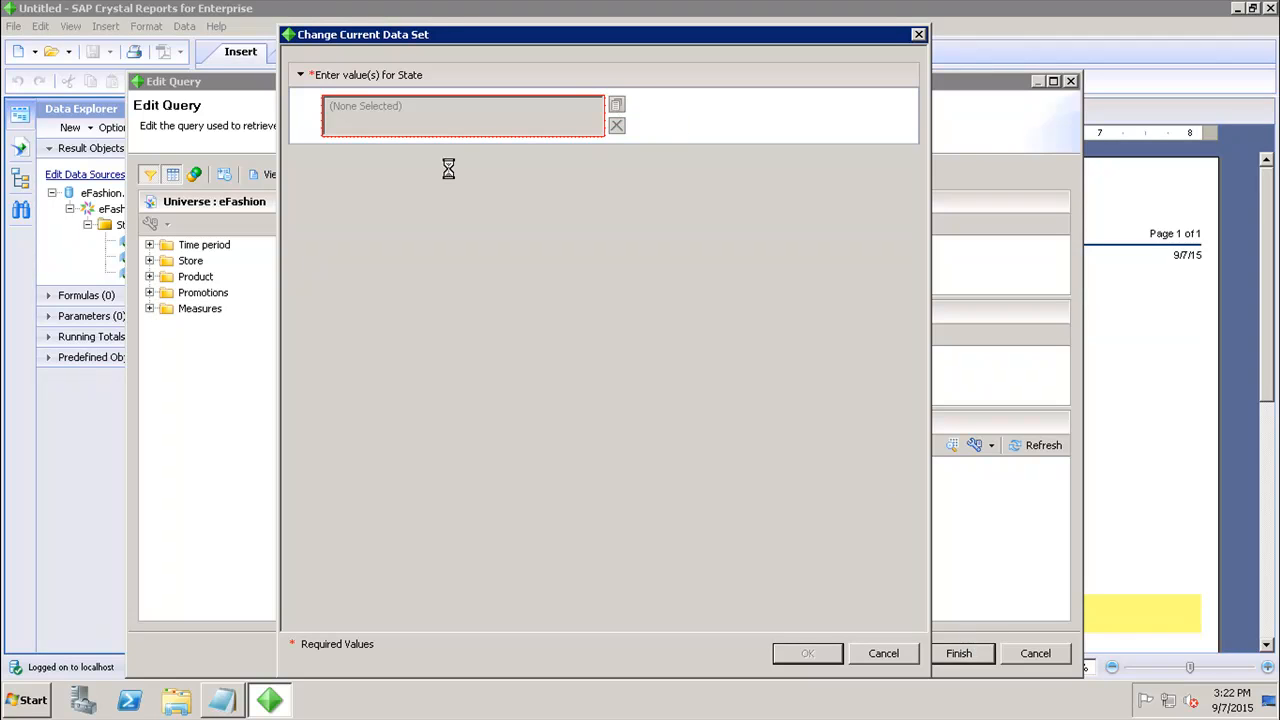
Pick California, Colorado, DC and Florida at the prompt and refresh the report data
left_click(616, 104)
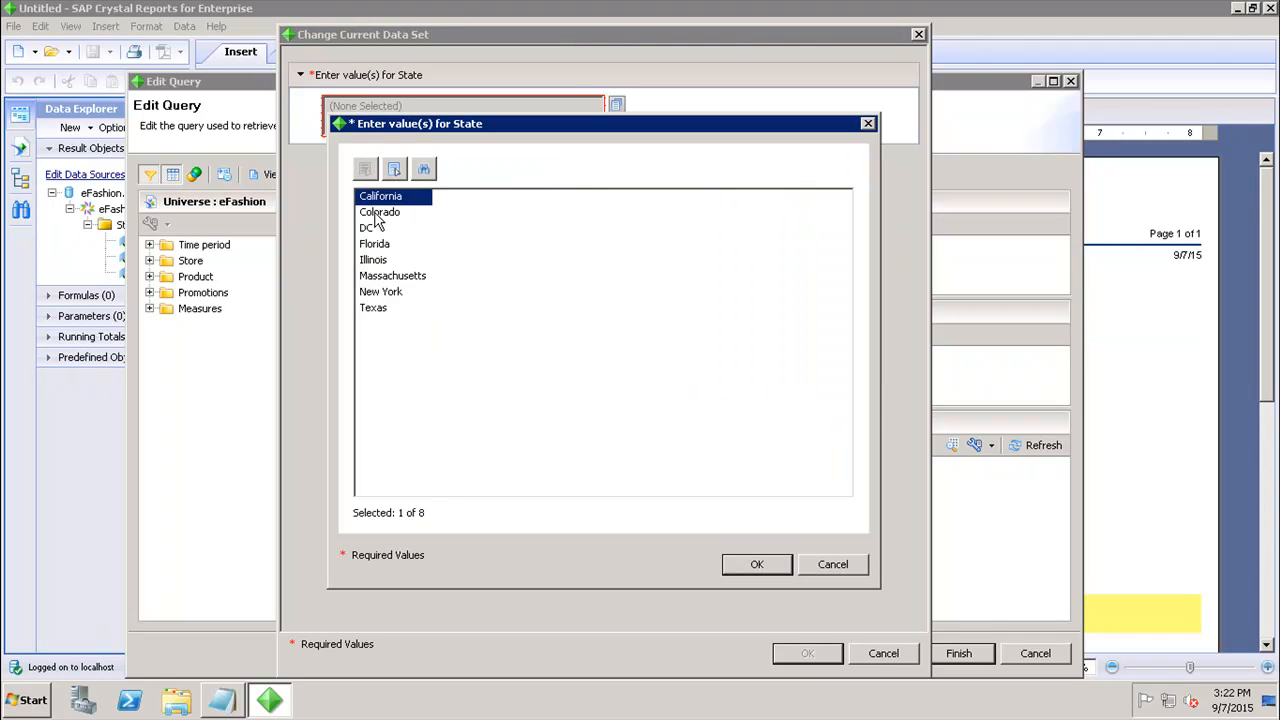
left_click(366, 228)
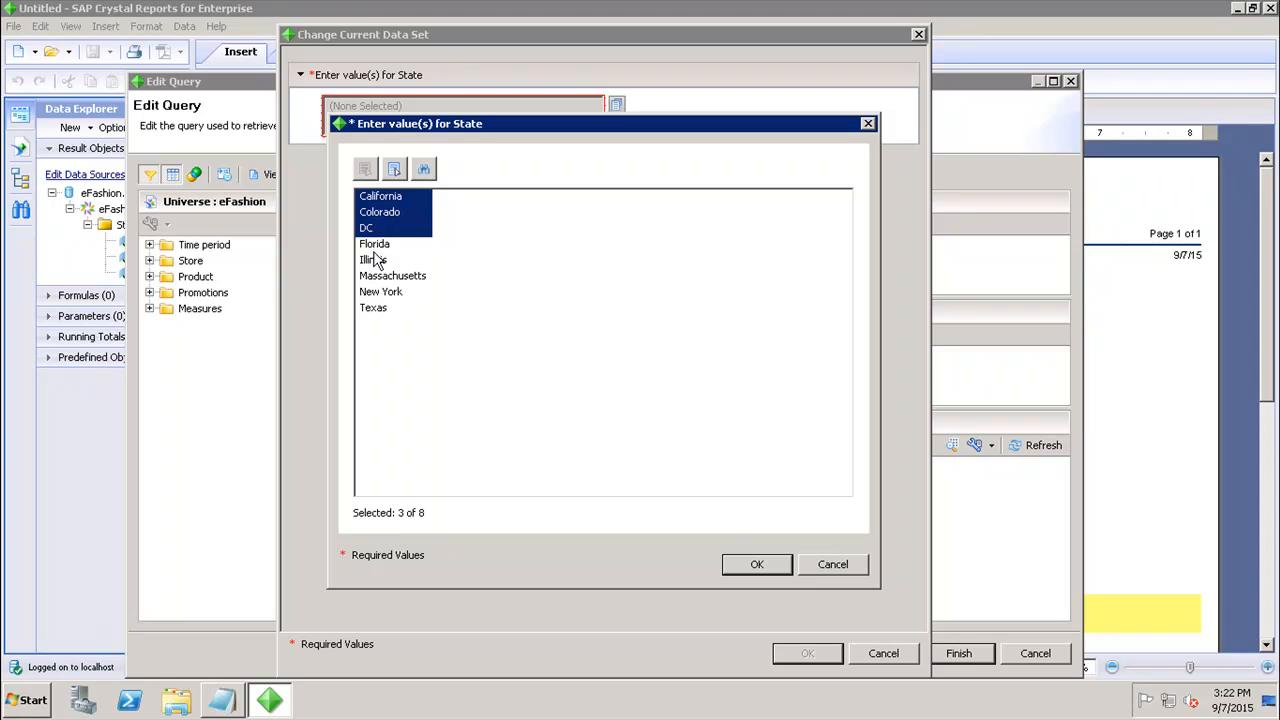
left_click(374, 244)
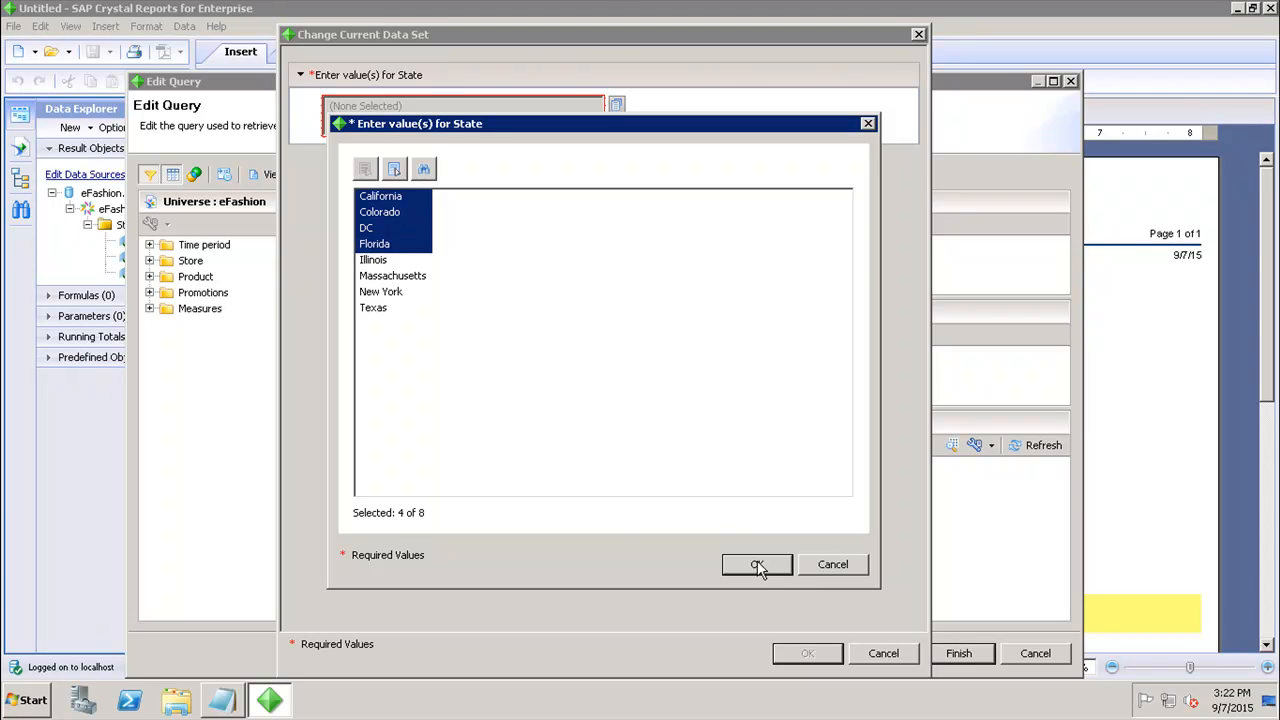
left_click(756, 564)
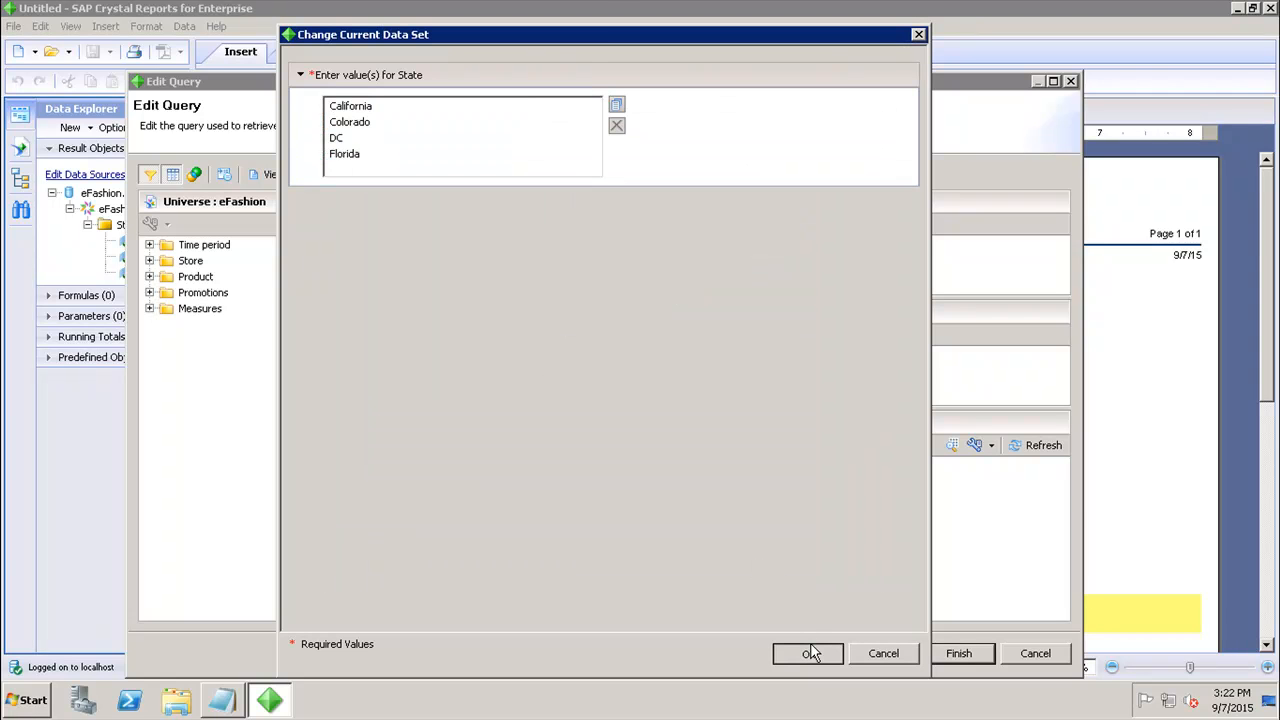
left_click(808, 652)
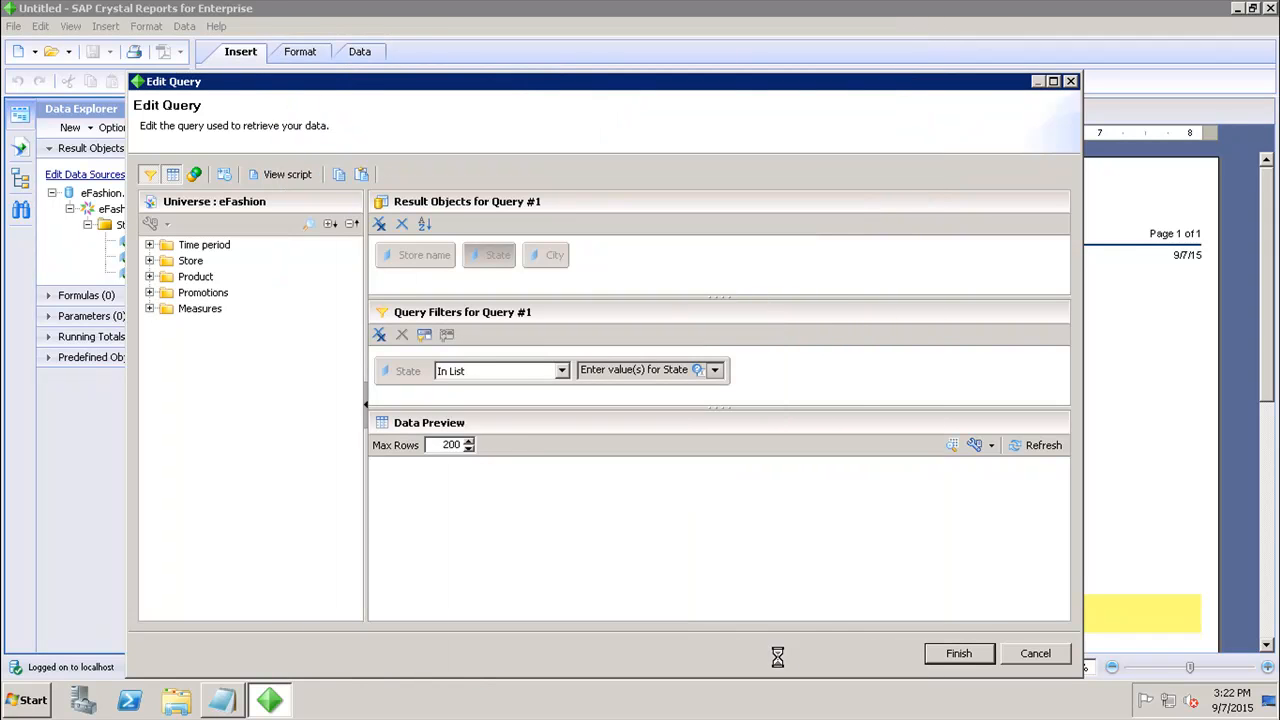
left_click(956, 652)
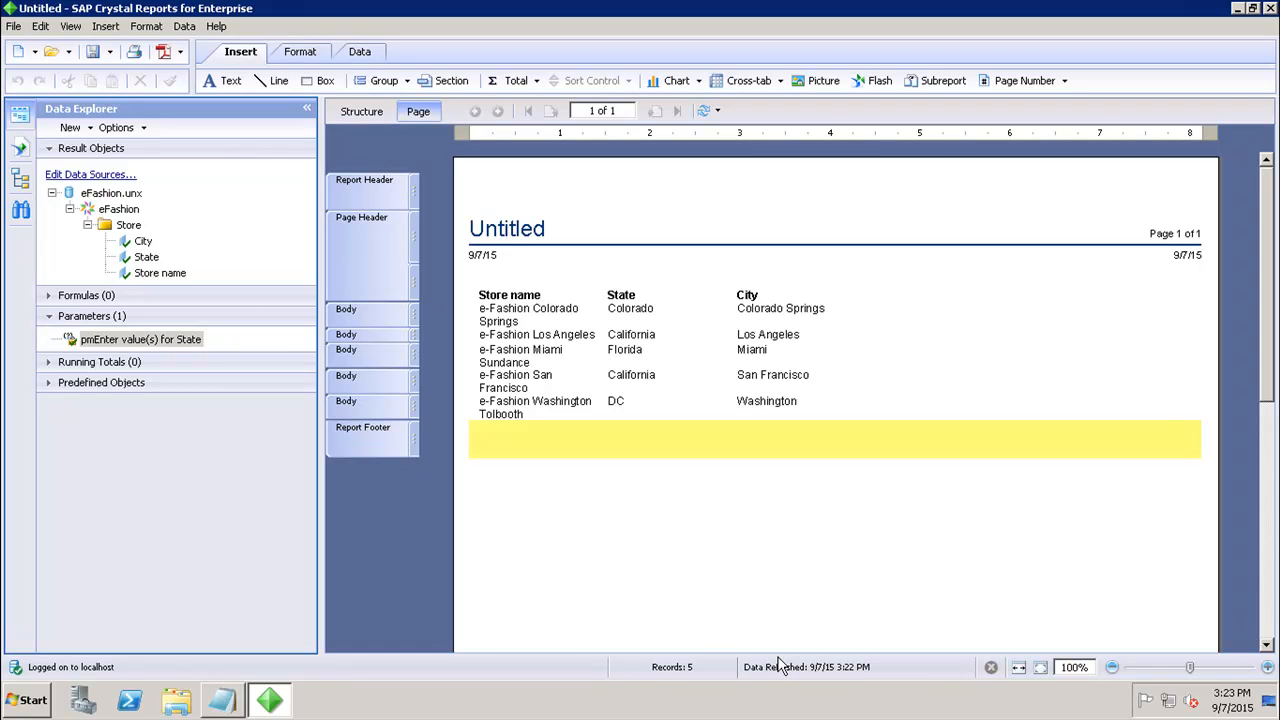
mouse_move(248, 332)
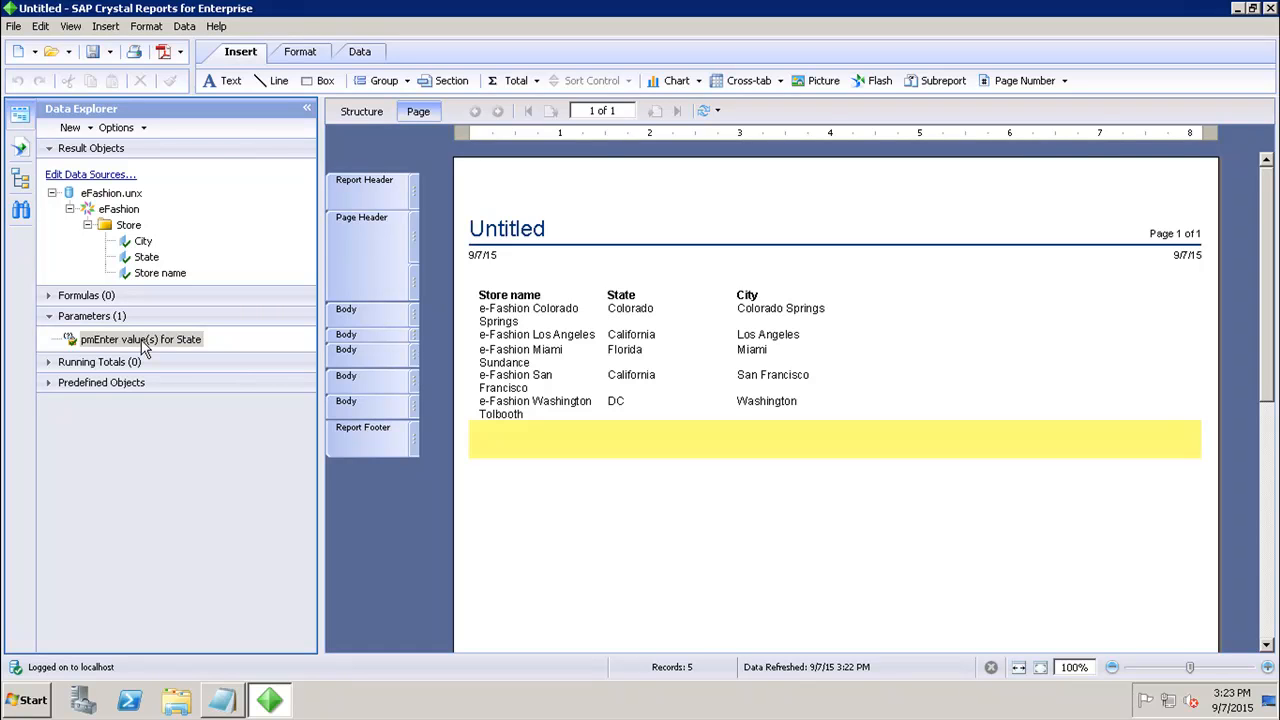
mouse_move(784, 230)
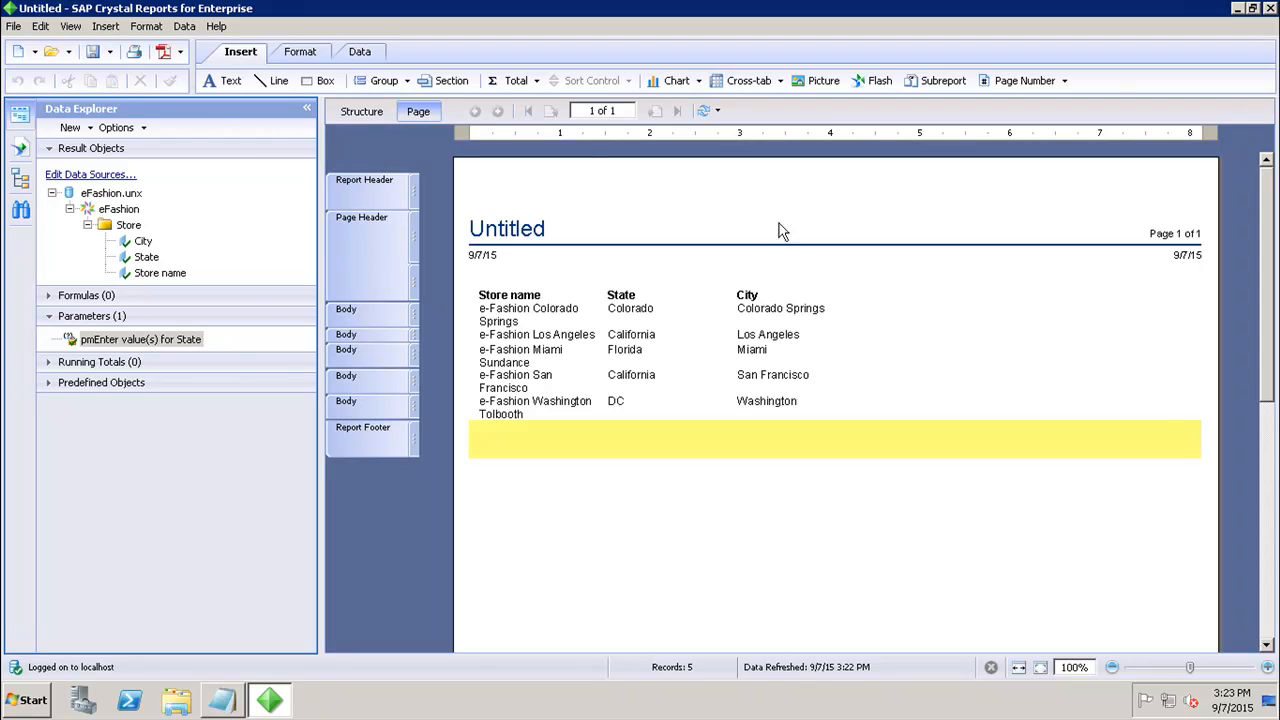
Minimize the report window after confirming the five prompted stores
left_click(1236, 8)
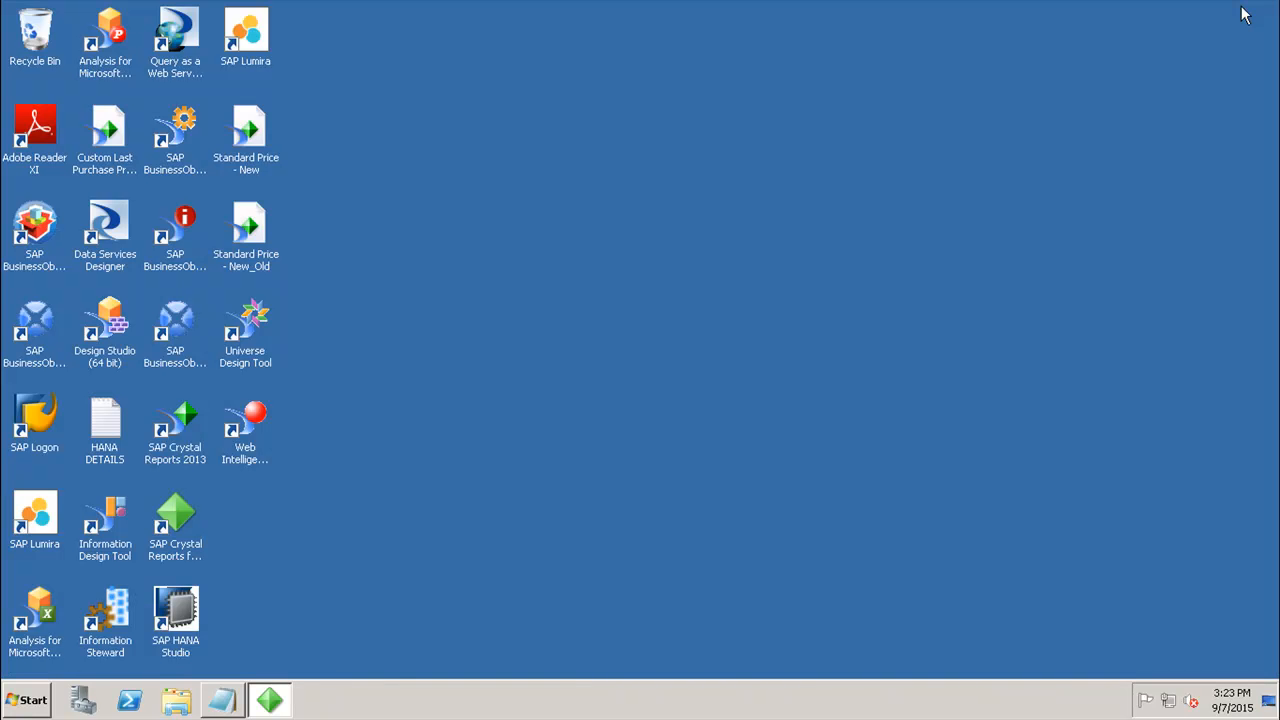
mouse_move(950, 308)
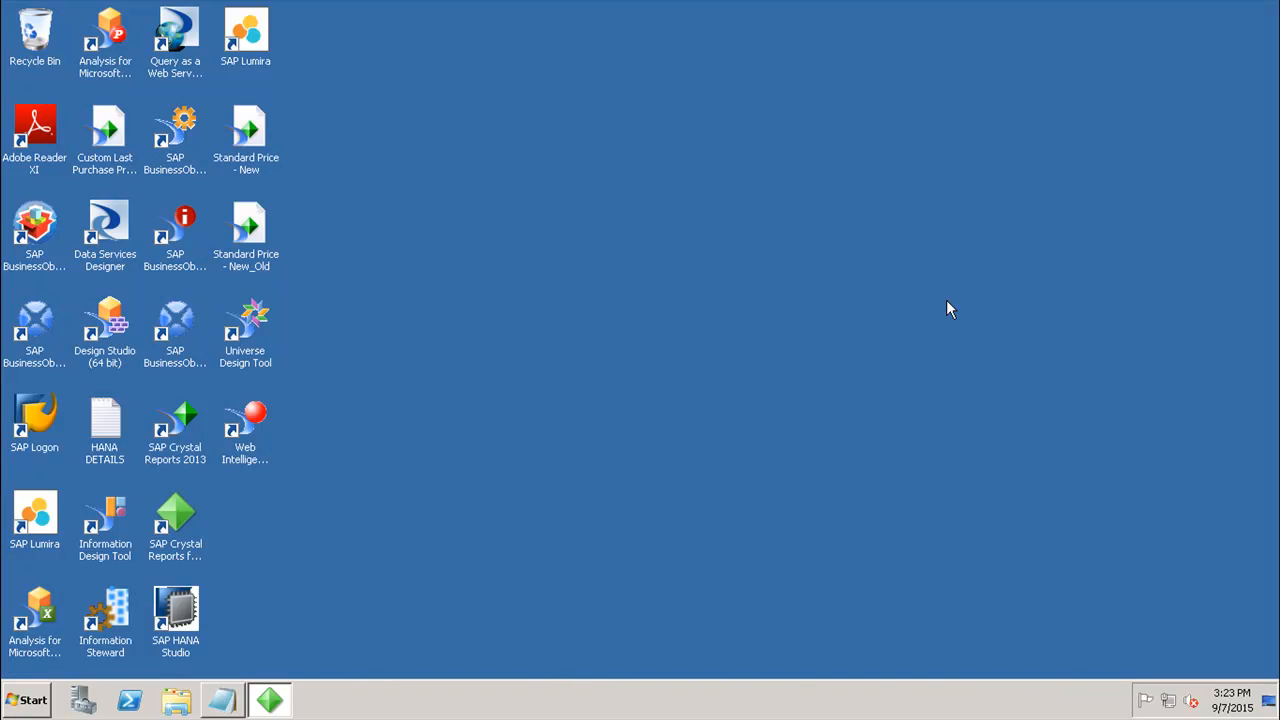